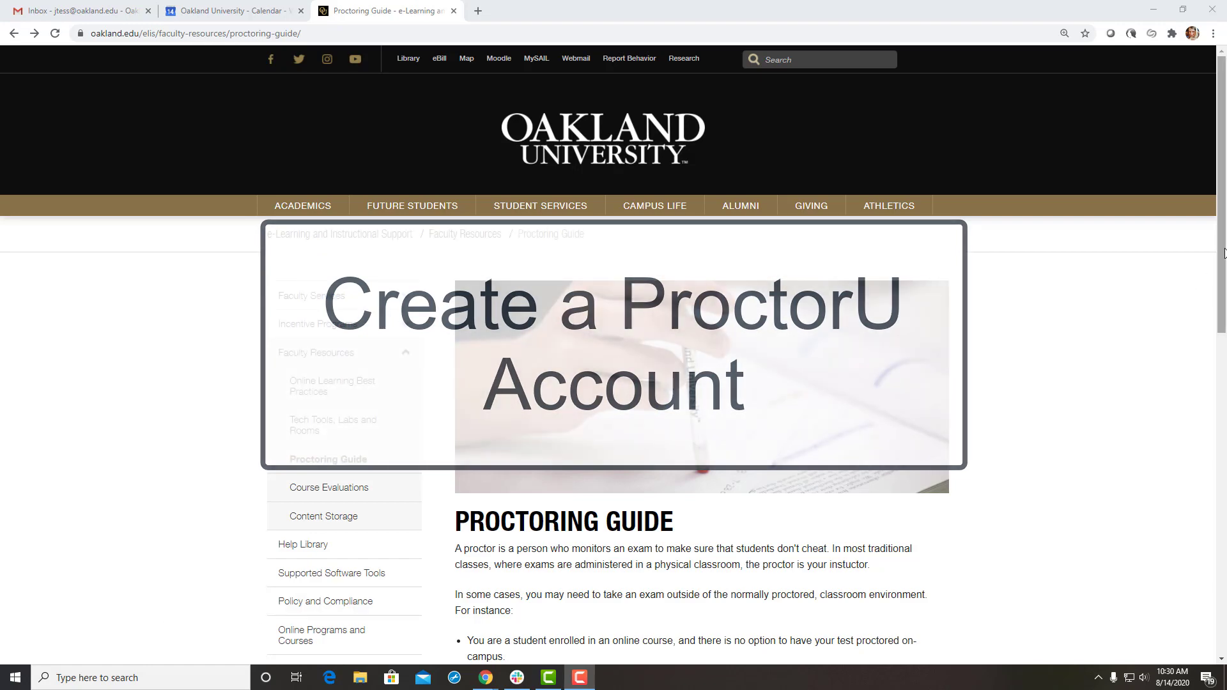
Expand the Using ProctorU section and reach the Students - Getting Started steps
scroll("down", 3)
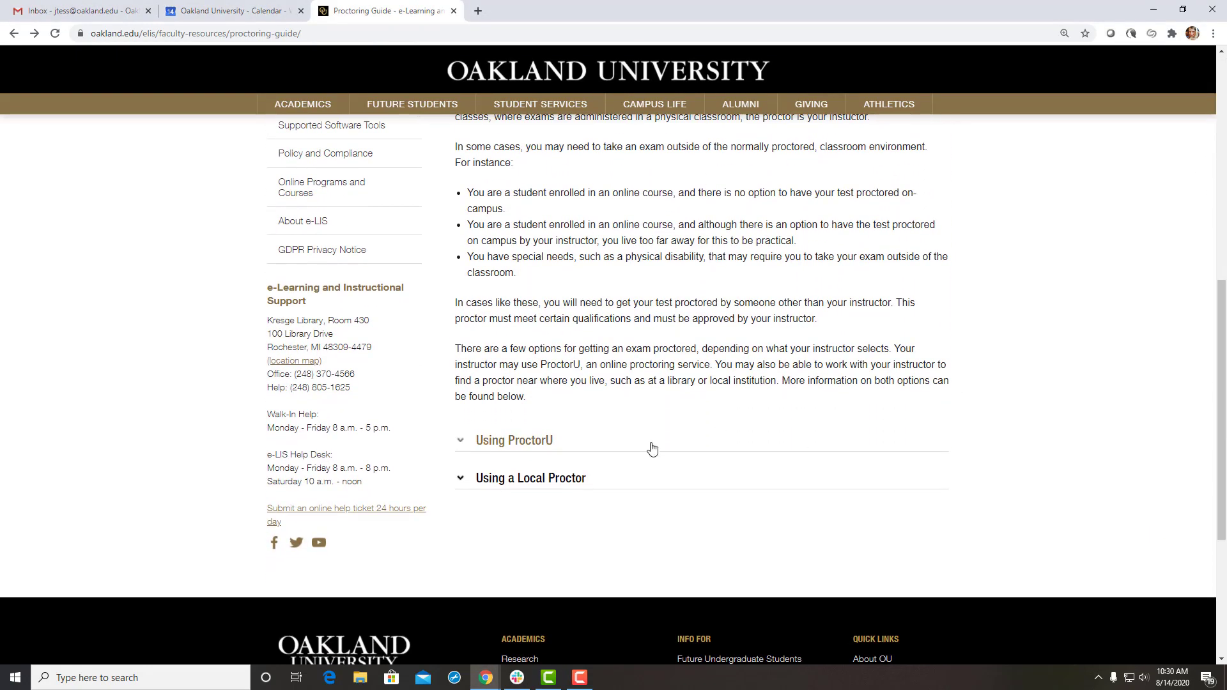
left_click(514, 438)
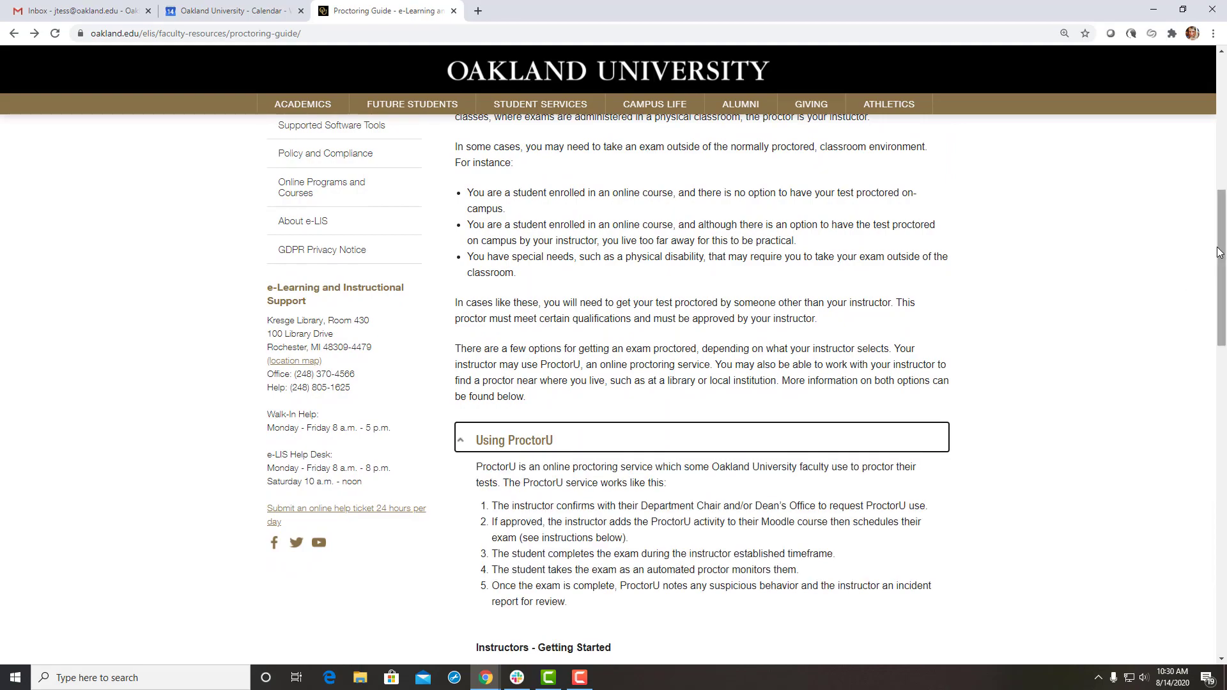
scroll("down", 3)
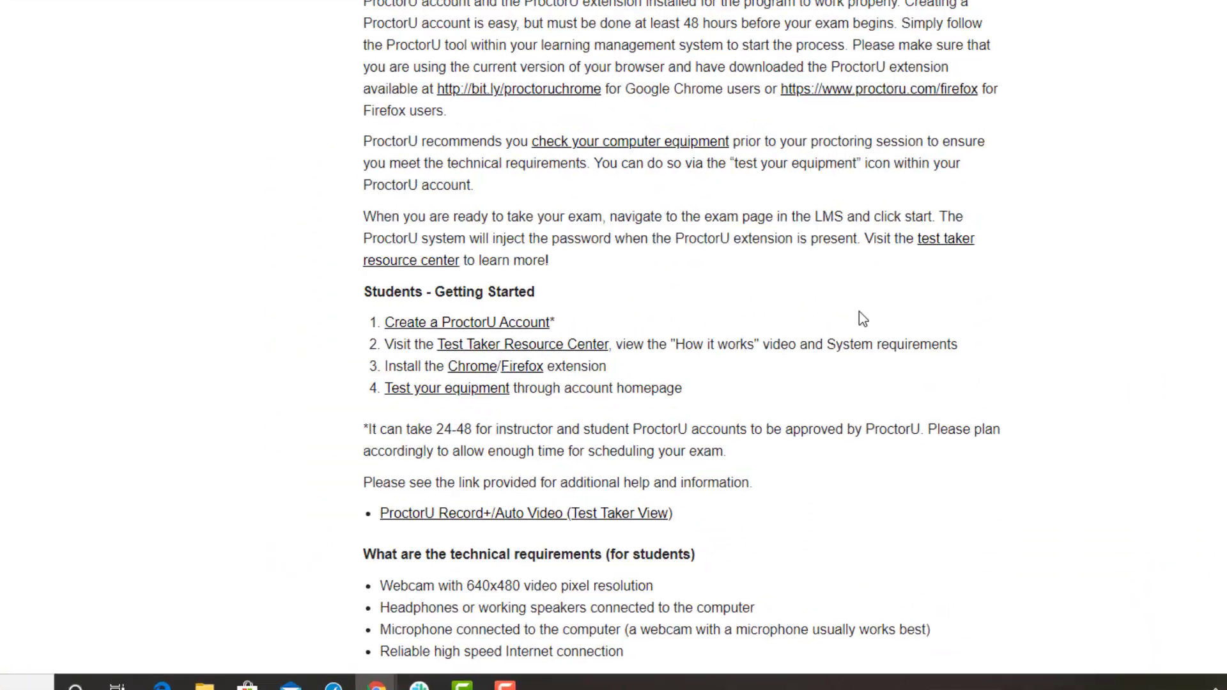
Start ProctorU account creation and choose the Test-Taker signup
left_click(468, 322)
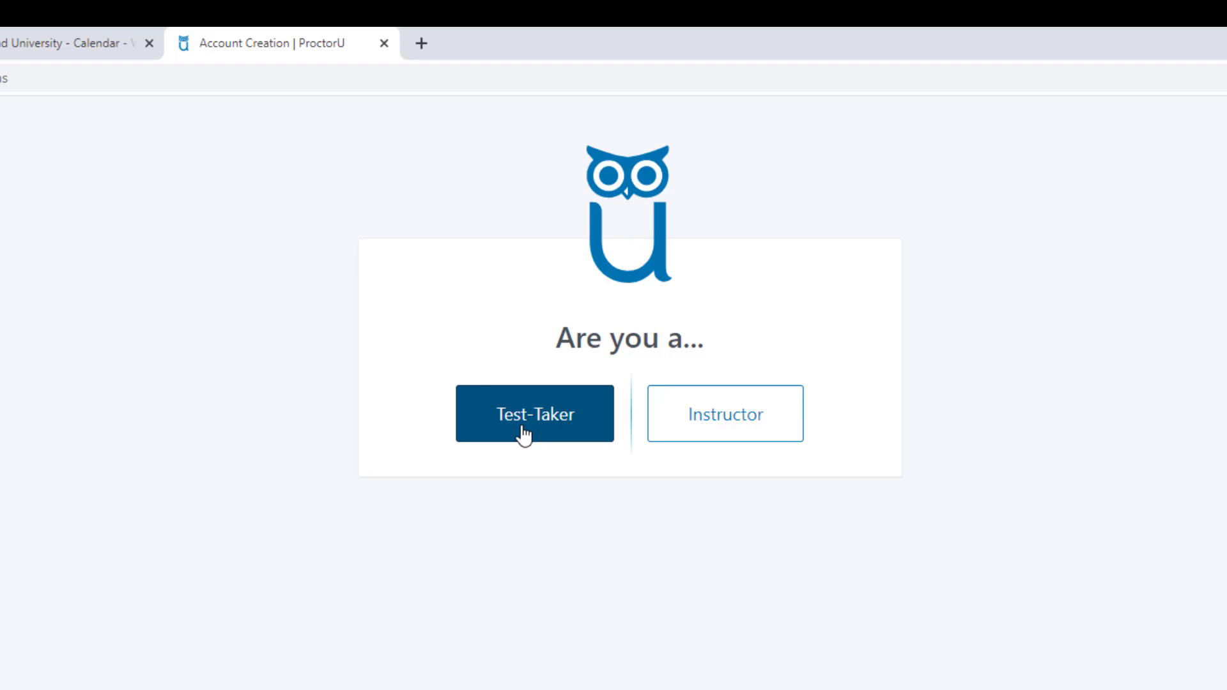
left_click(534, 413)
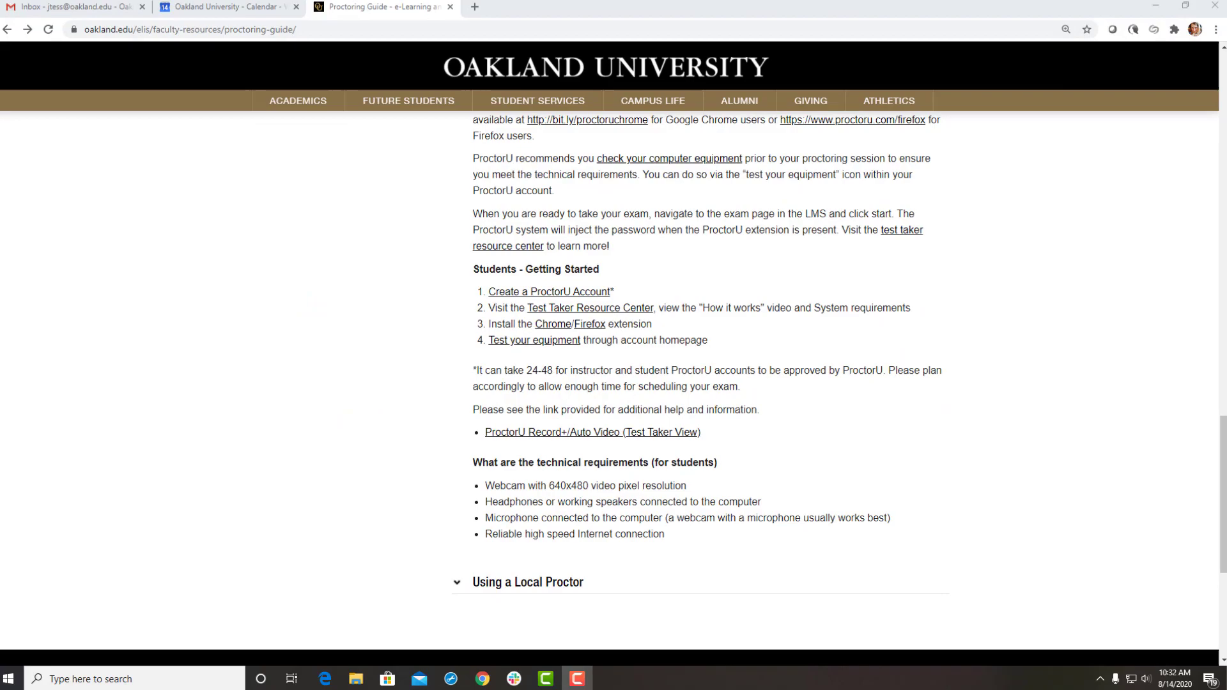
View the system requirements in the Test Taker Resource Center, then return to the guide
scroll("down", 3)
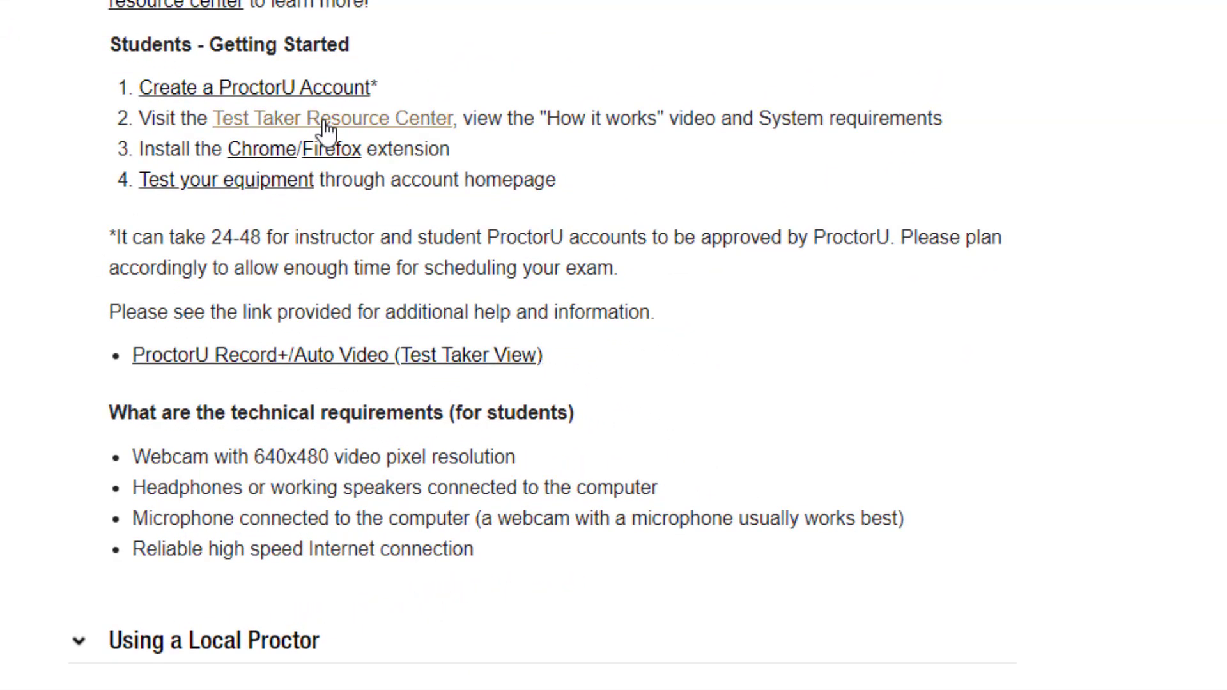
left_click(333, 118)
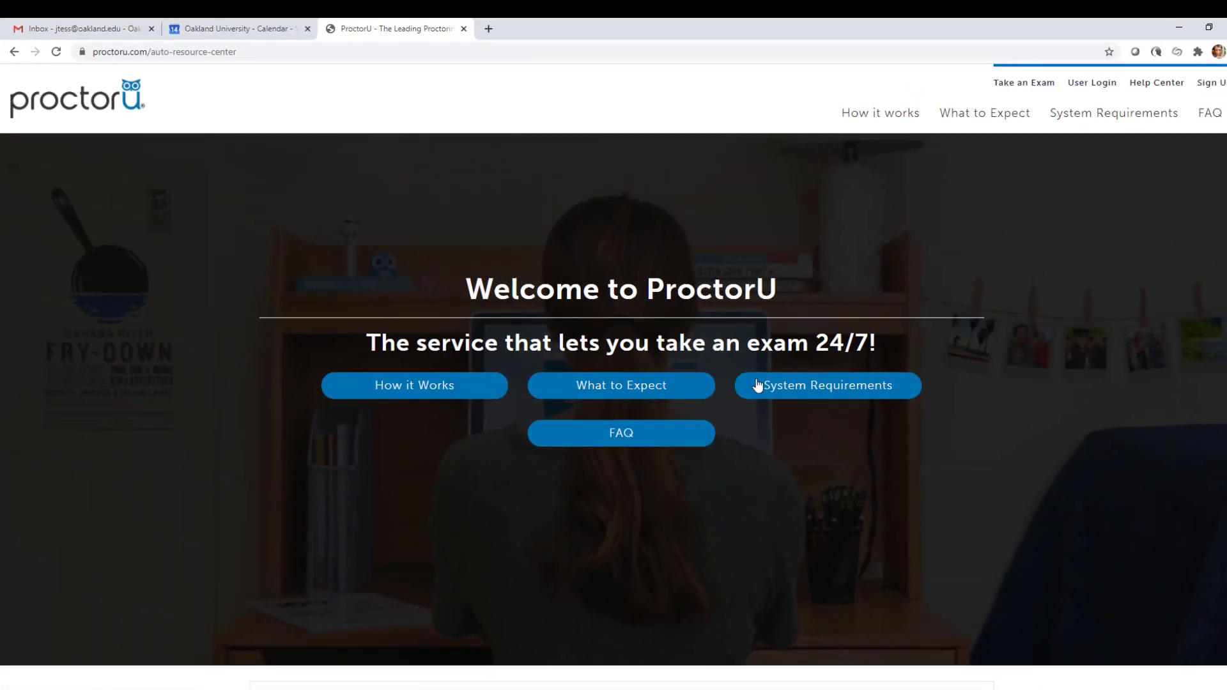
left_click(827, 384)
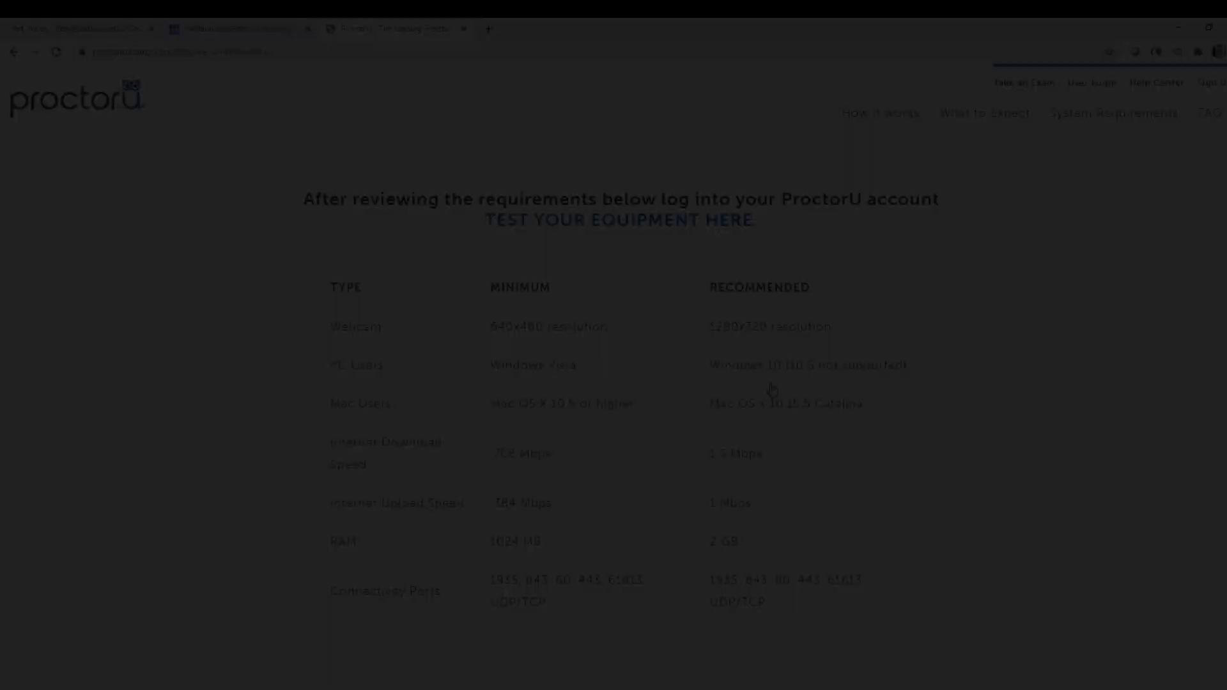
left_click(383, 11)
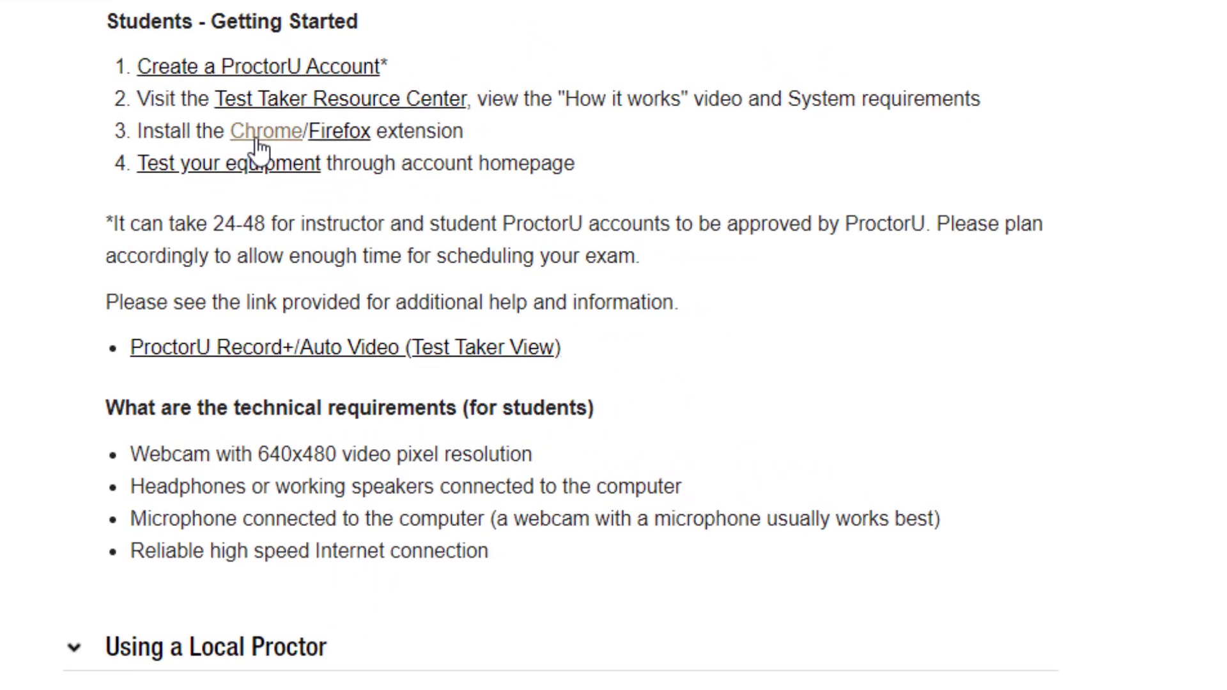
Install the ProctorU extension from its Chrome Web Store page
left_click(267, 131)
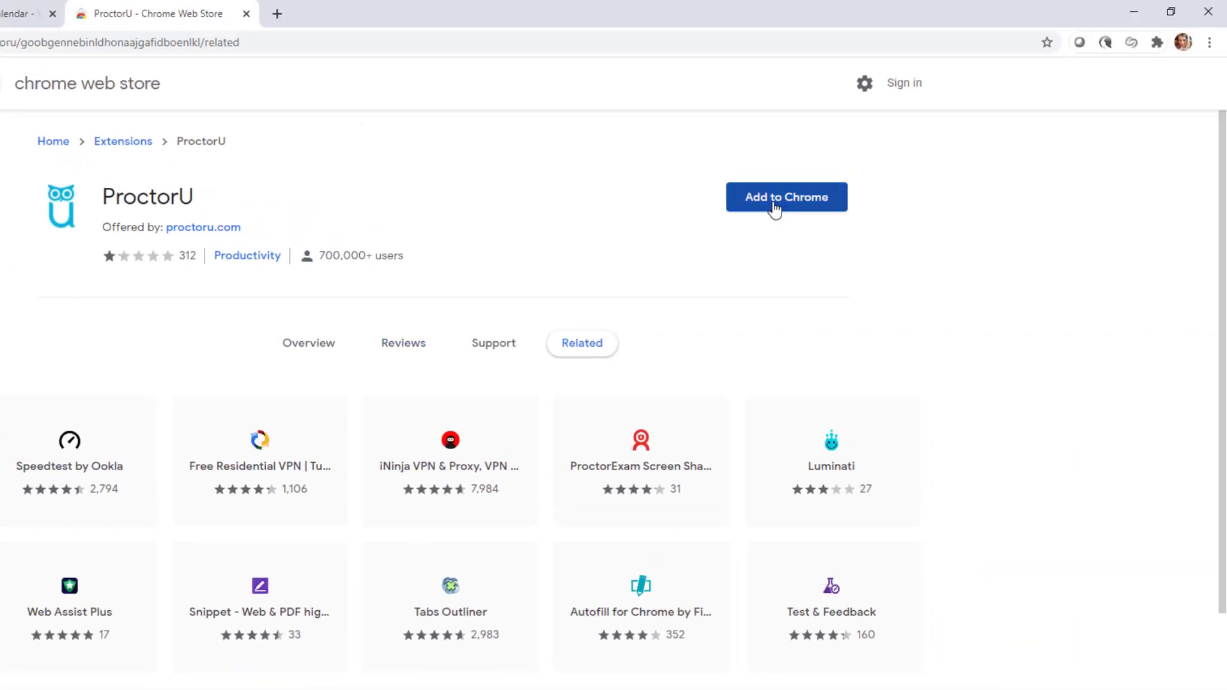
left_click(786, 197)
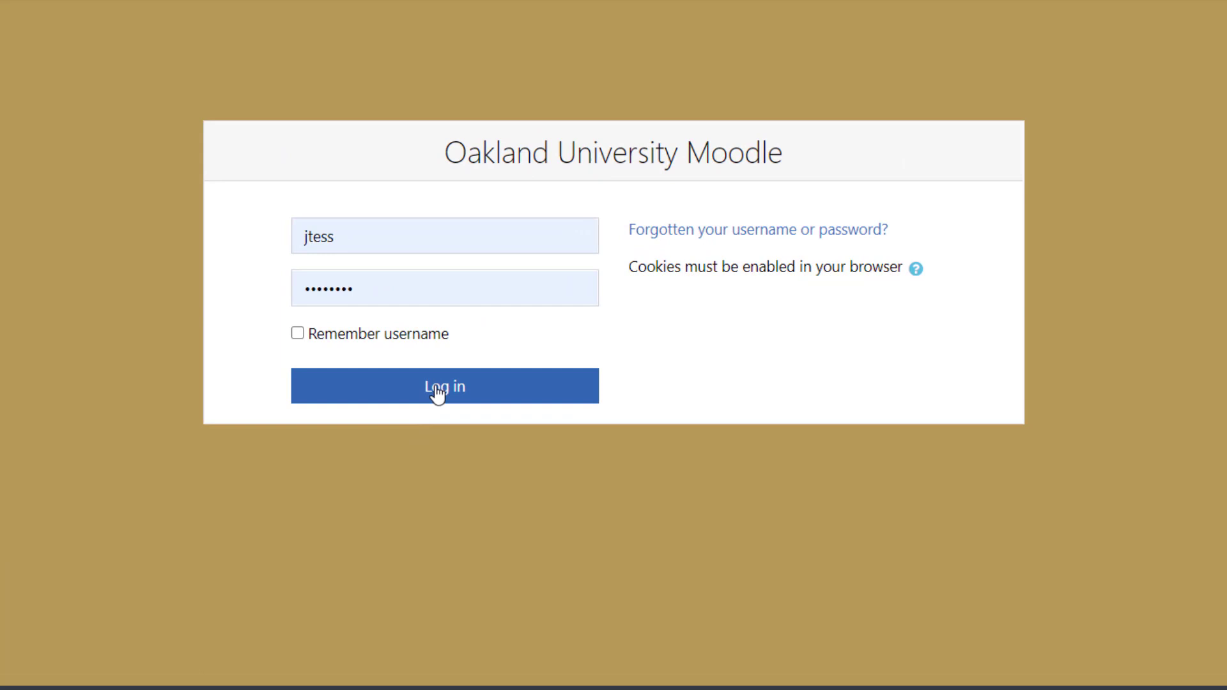
Log in to Oakland University Moodle and bring up the ProctorU extension popup
left_click(444, 386)
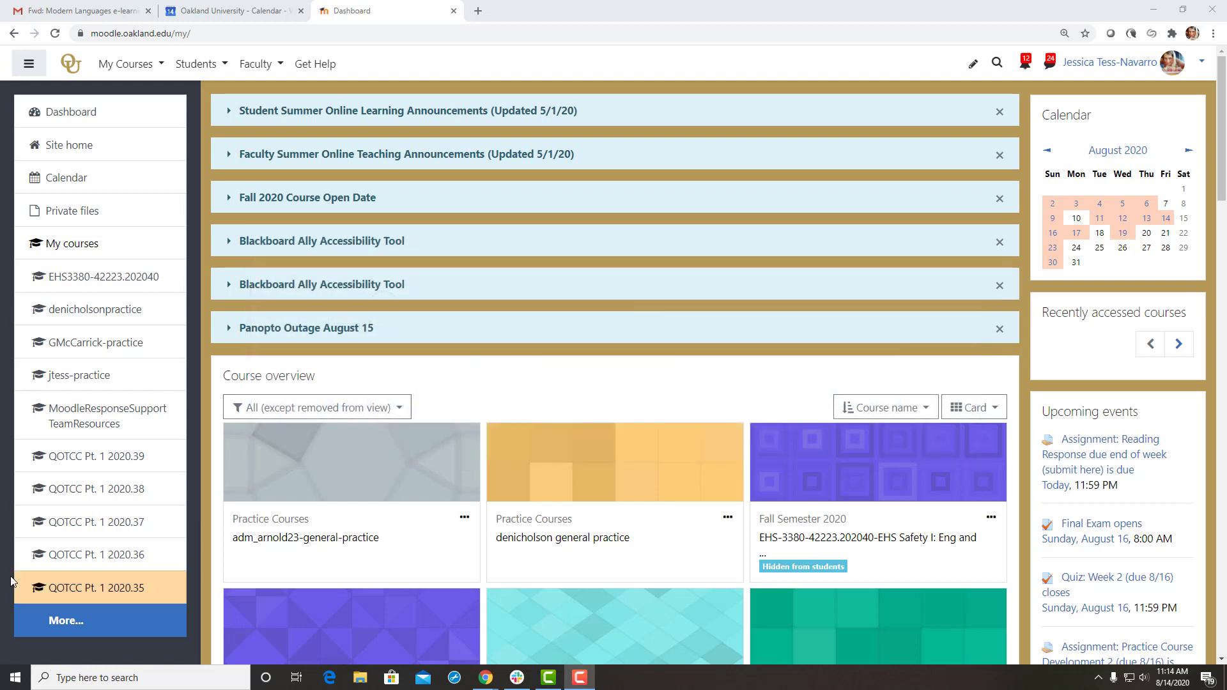
left_click(1121, 64)
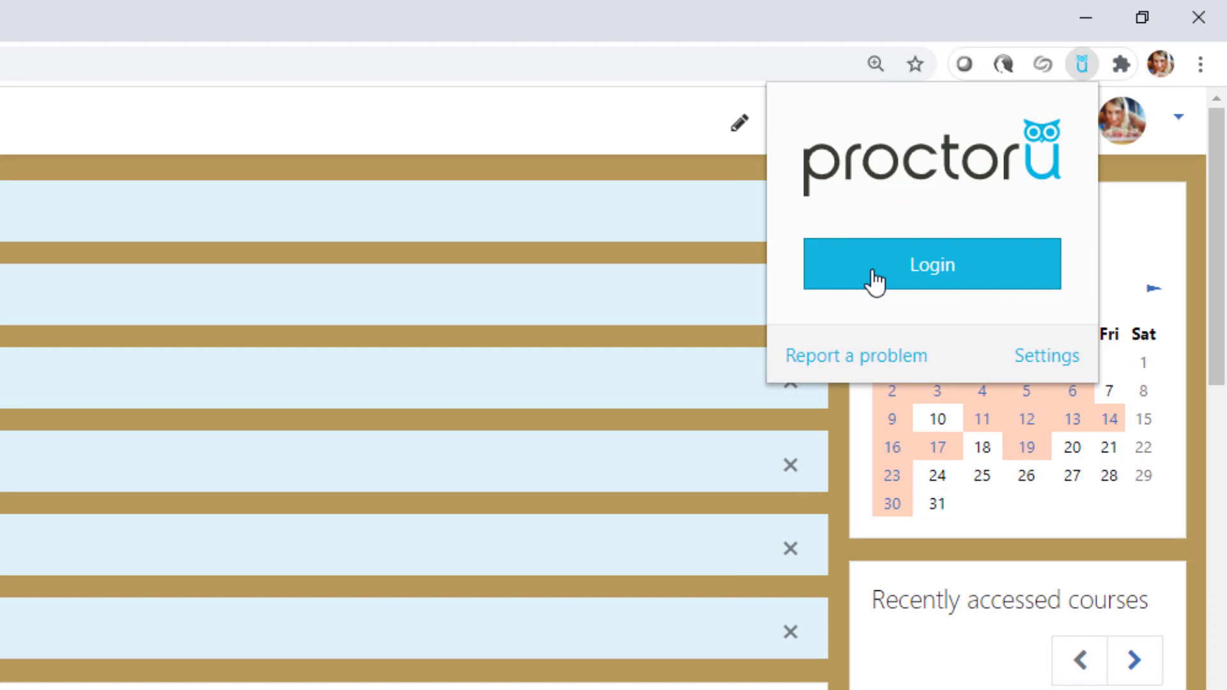
Sign in to the ProctorU account with the entered credentials
left_click(931, 263)
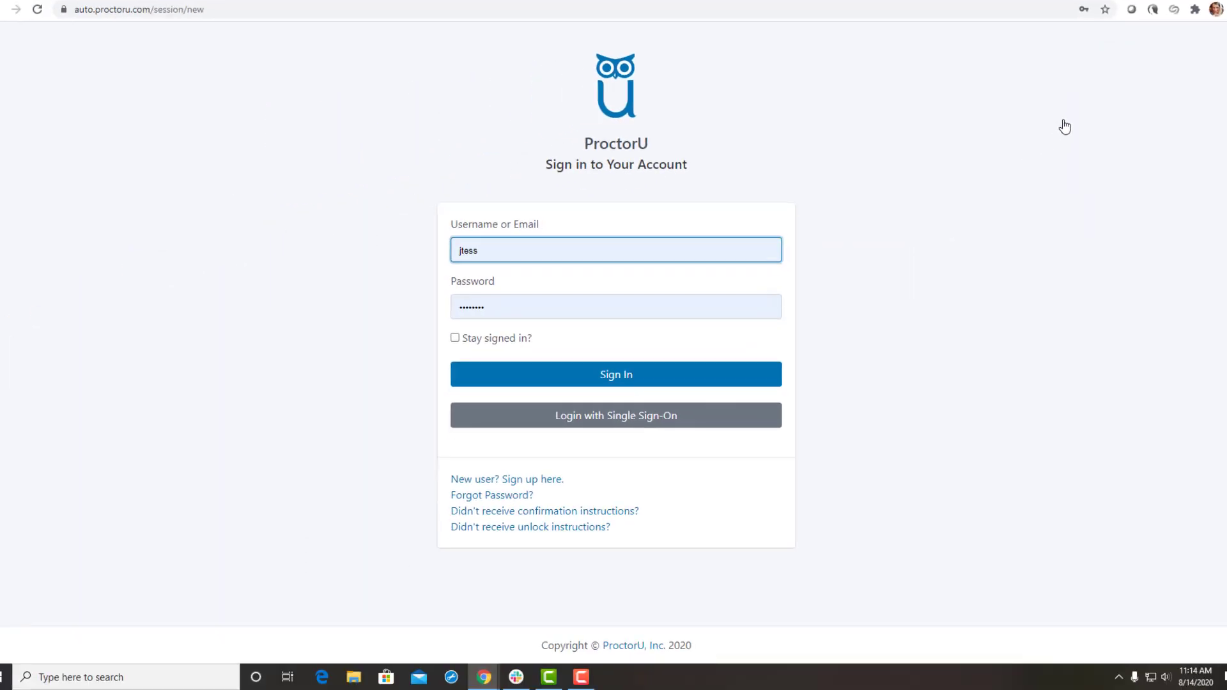
left_click(615, 374)
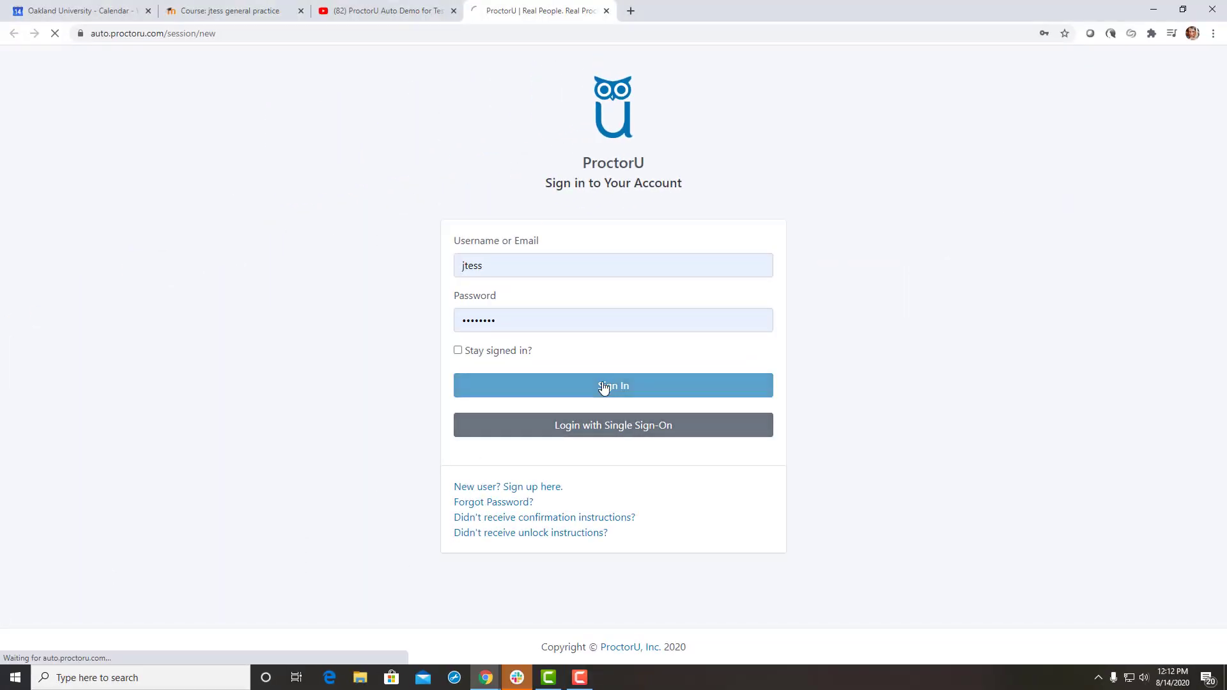
left_click(612, 385)
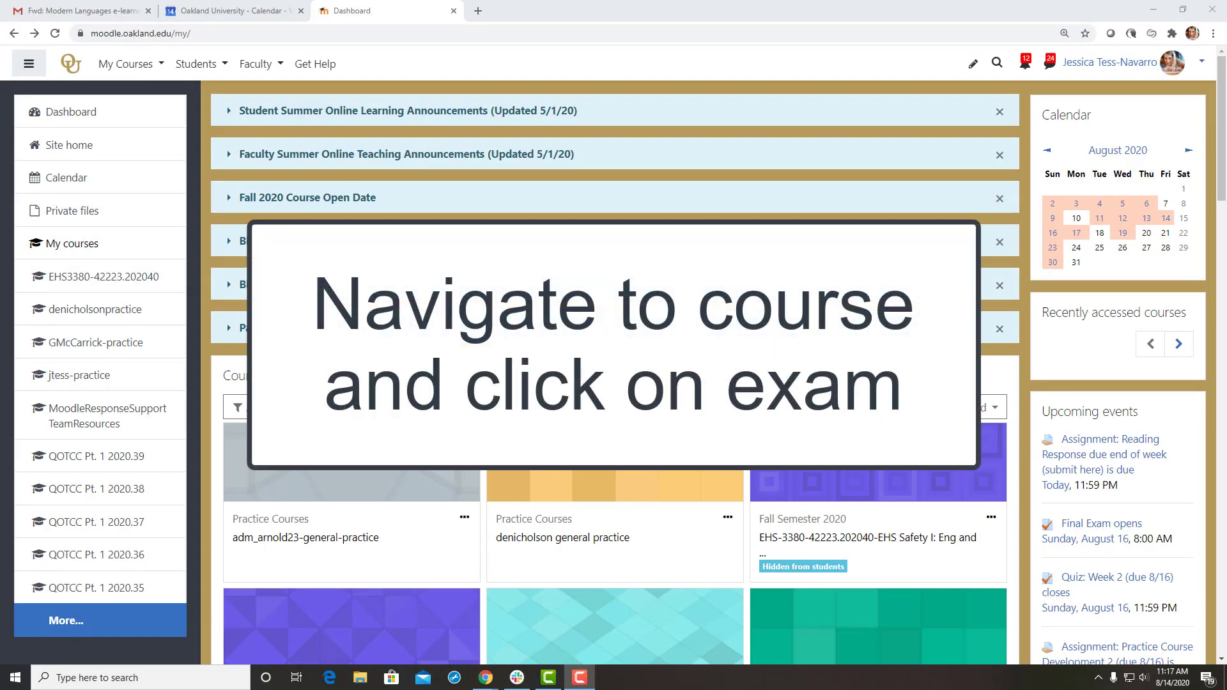
Open the jtess general practice course from My Courses > Practice Courses
left_click(127, 64)
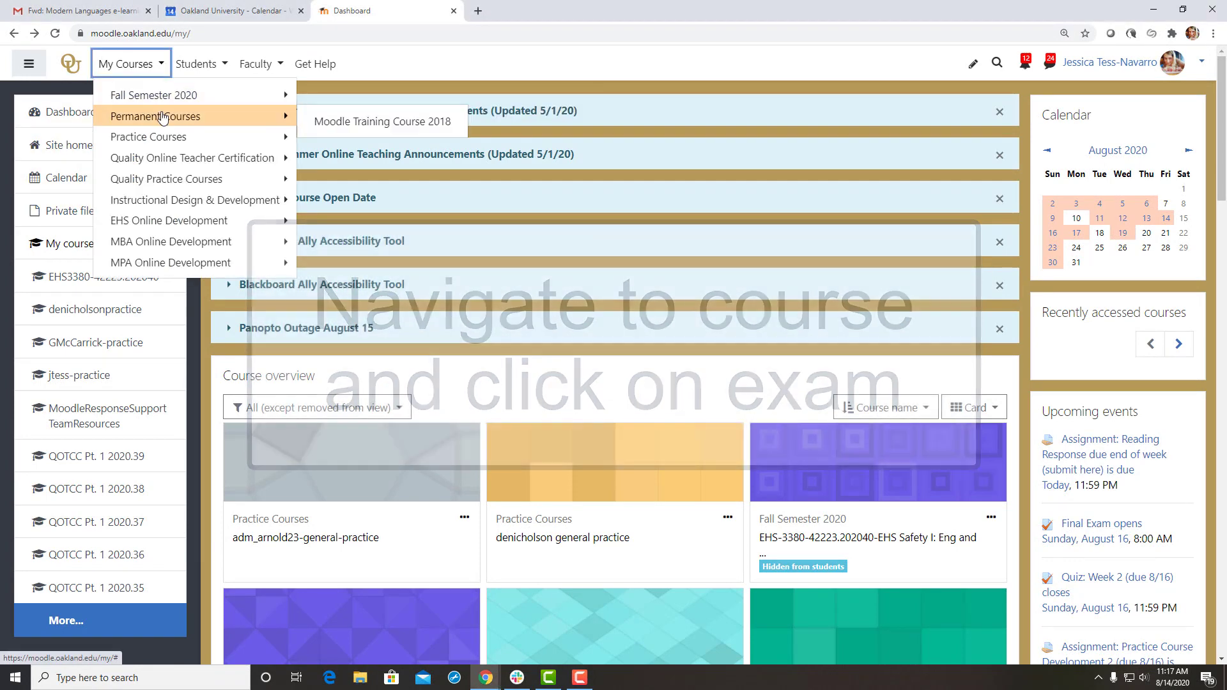
mouse_move(149, 136)
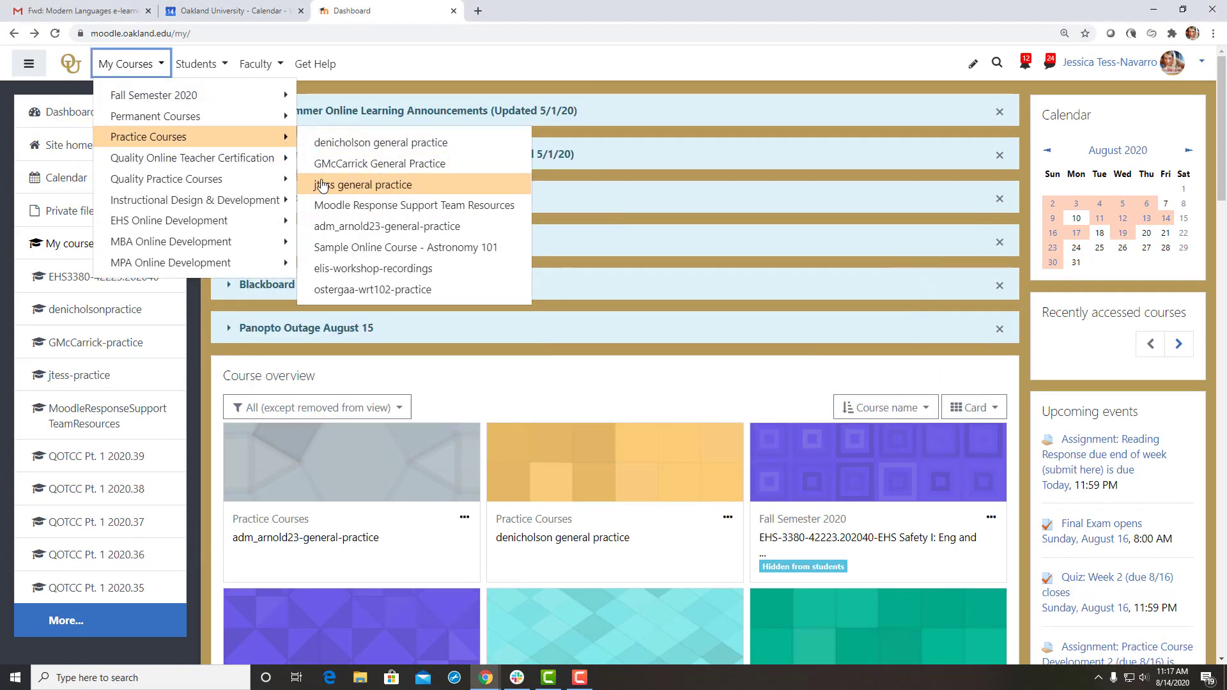
left_click(365, 184)
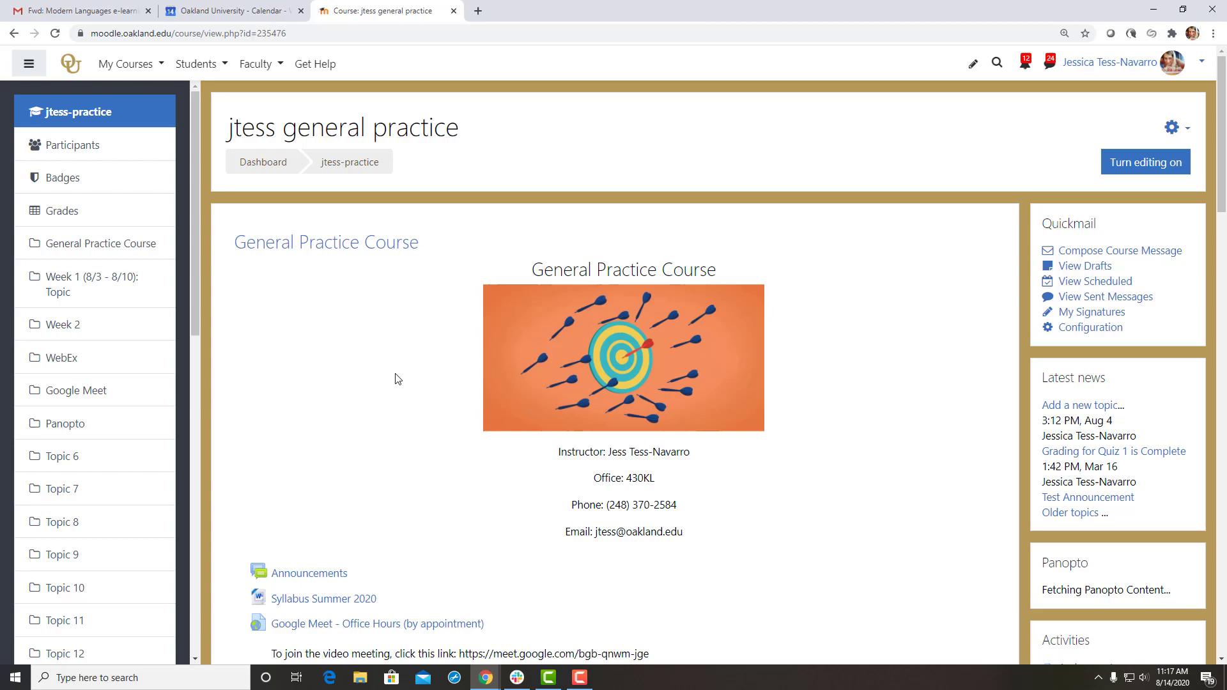